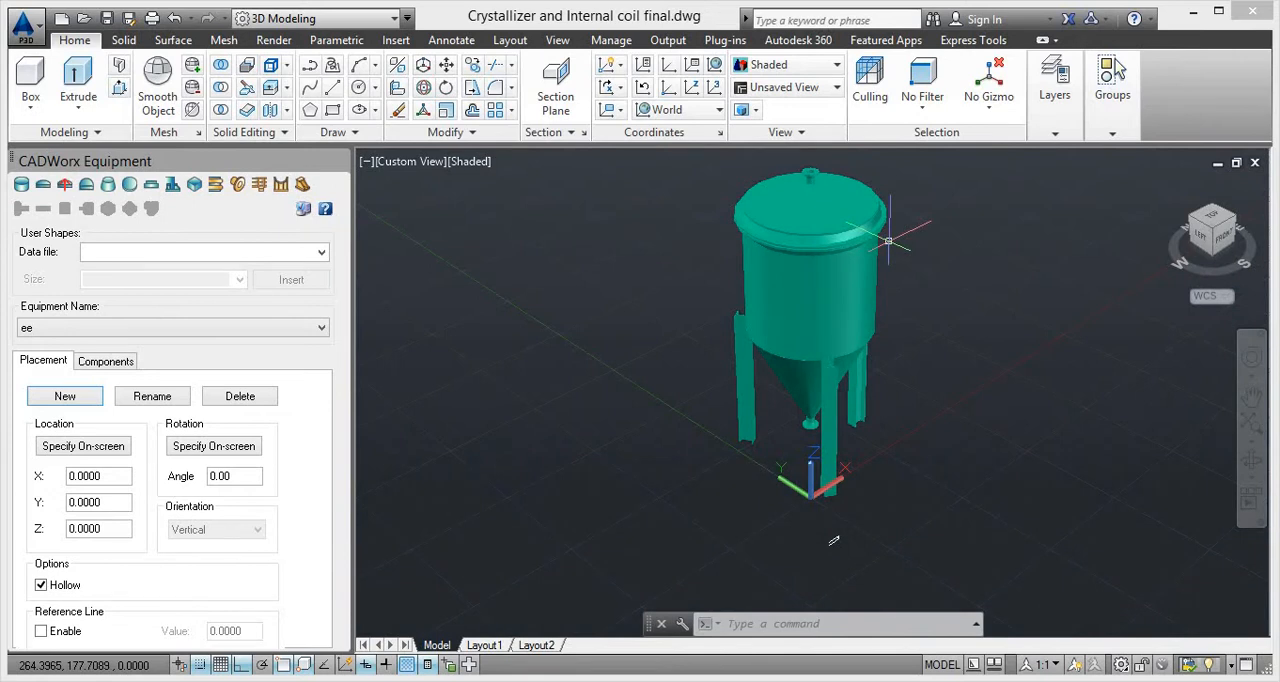
{"action": "mouse_move", "coordinate": [680, 290]}
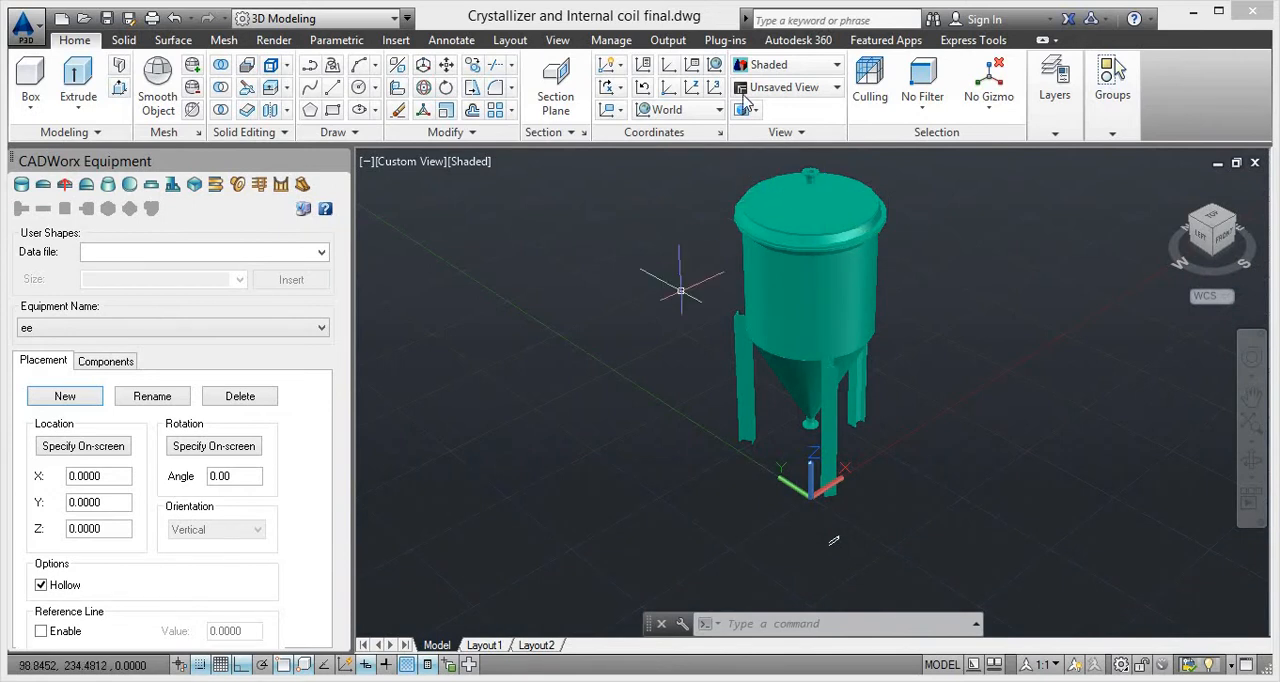
{"action": "mouse_move", "coordinate": [870, 356]}
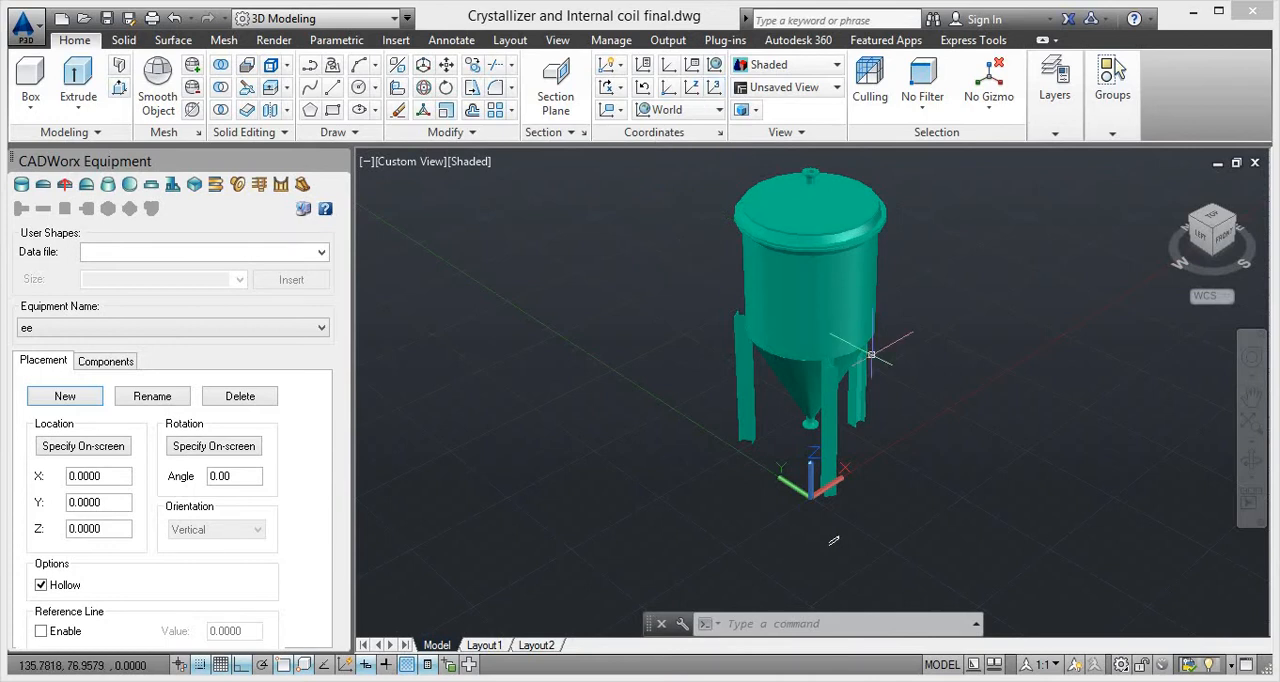
{"action": "mouse_move", "coordinate": [460, 184]}
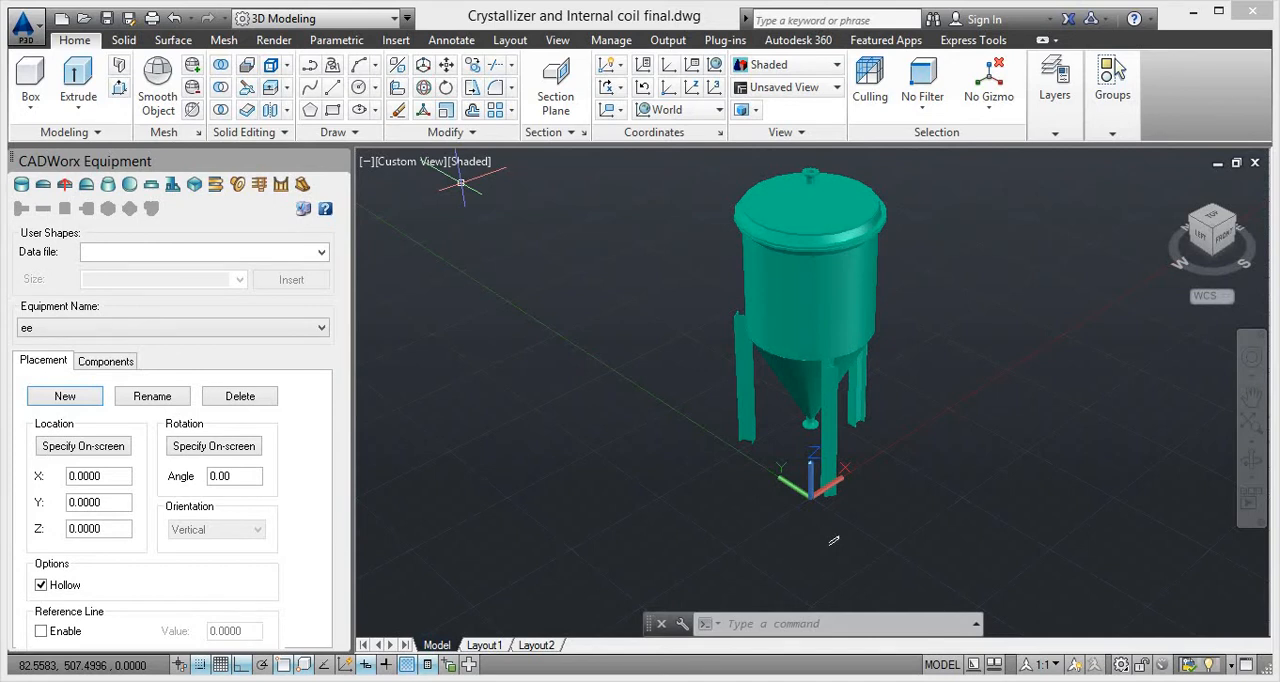
{"action": "mouse_move", "coordinate": [890, 284]}
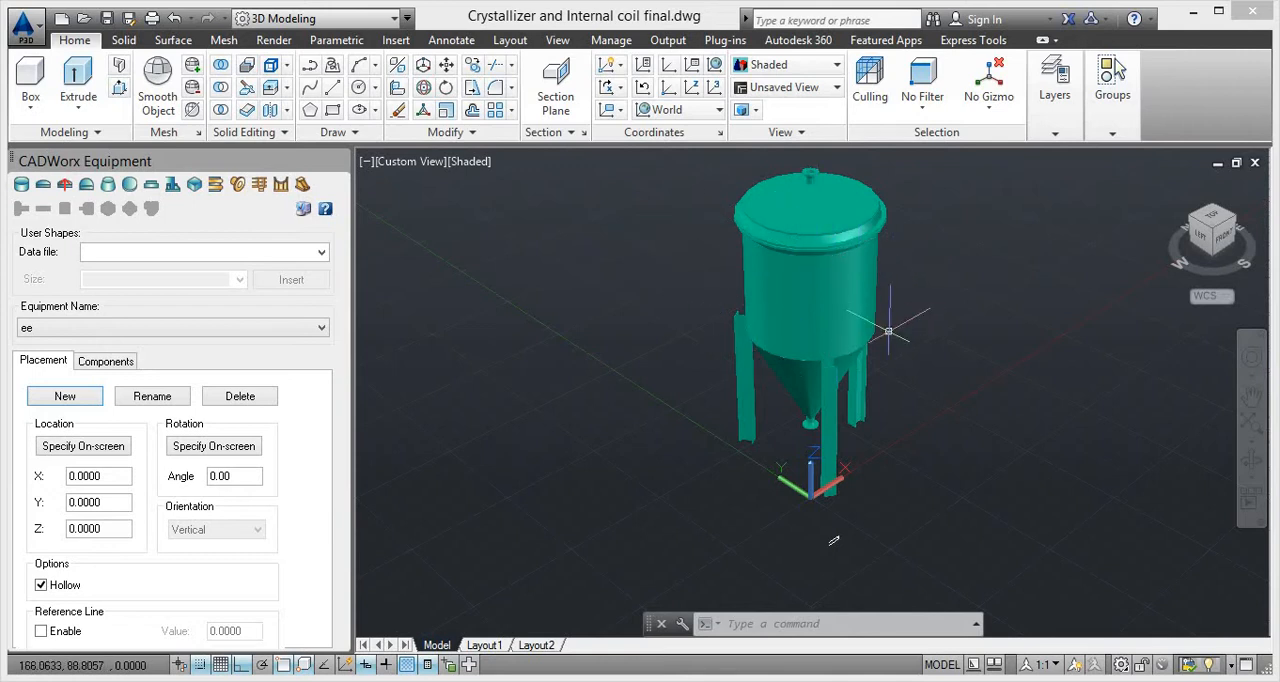
{"action": "mouse_move", "coordinate": [484, 600]}
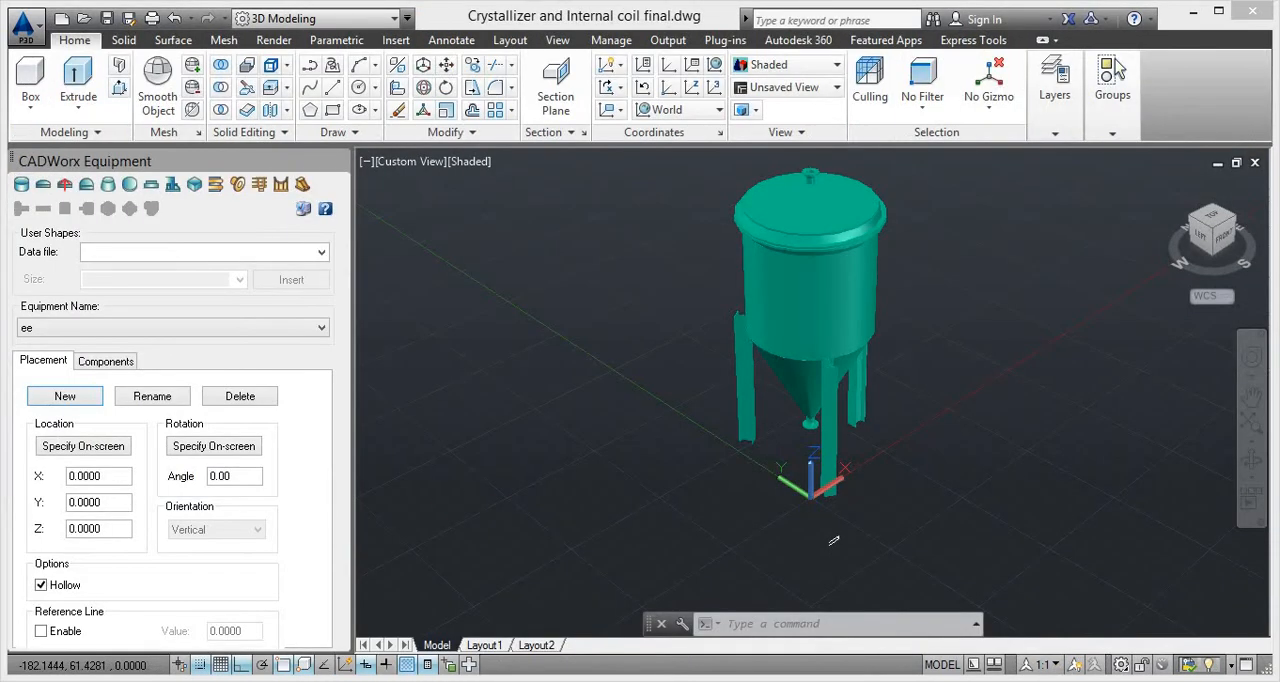
{"action": "mouse_move", "coordinate": [832, 430]}
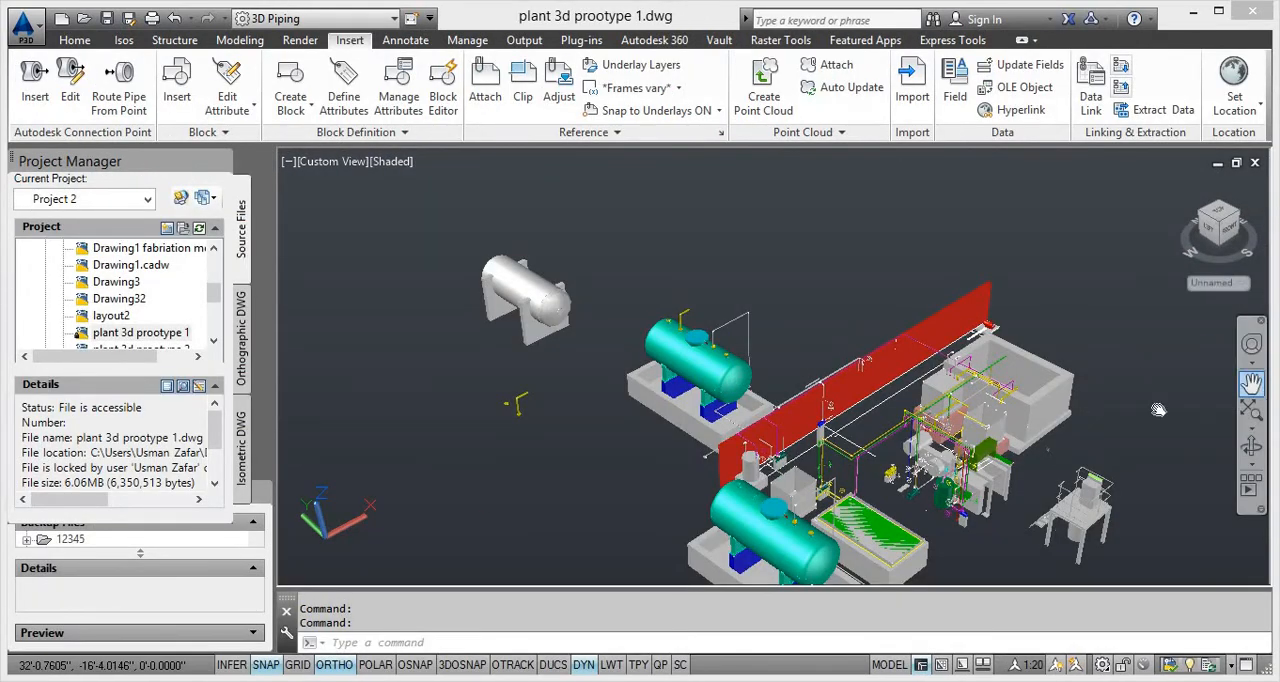
Close the Crystallizer and Internal coil final drawing without saving changes
{"action": "left_click_drag", "start_coordinate": [1158, 410], "coordinate": [630, 336]}
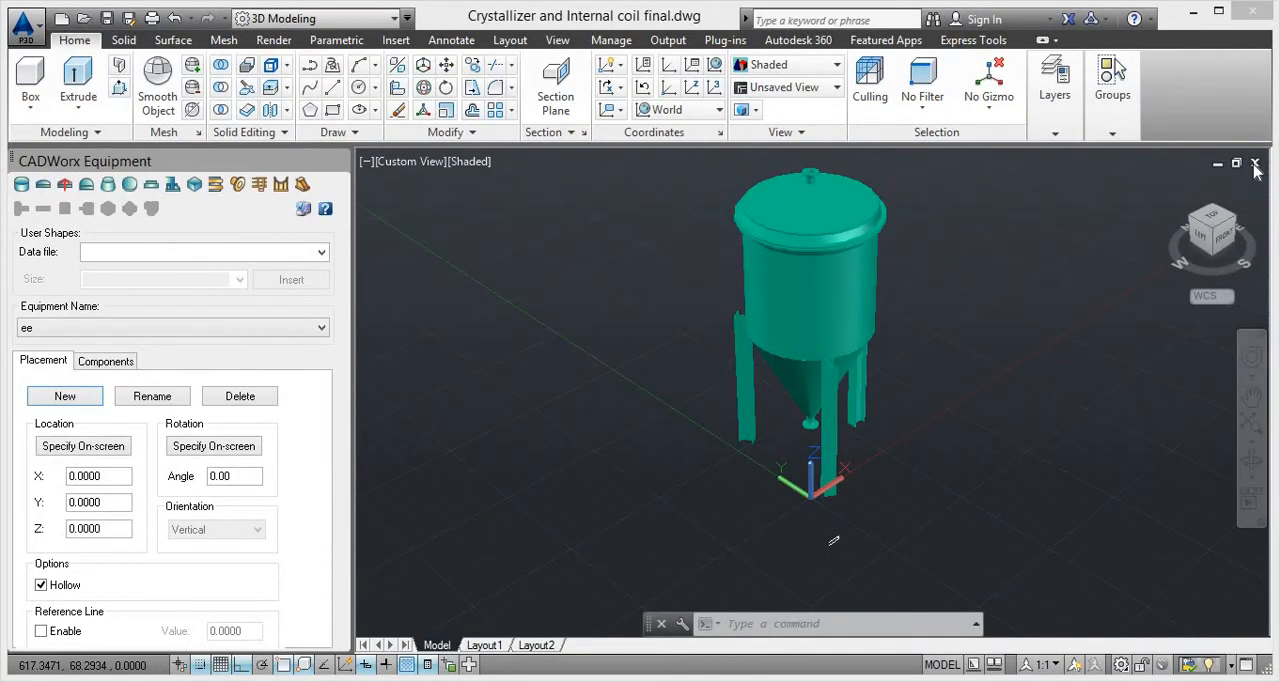
{"action": "left_click", "coordinate": [1256, 164]}
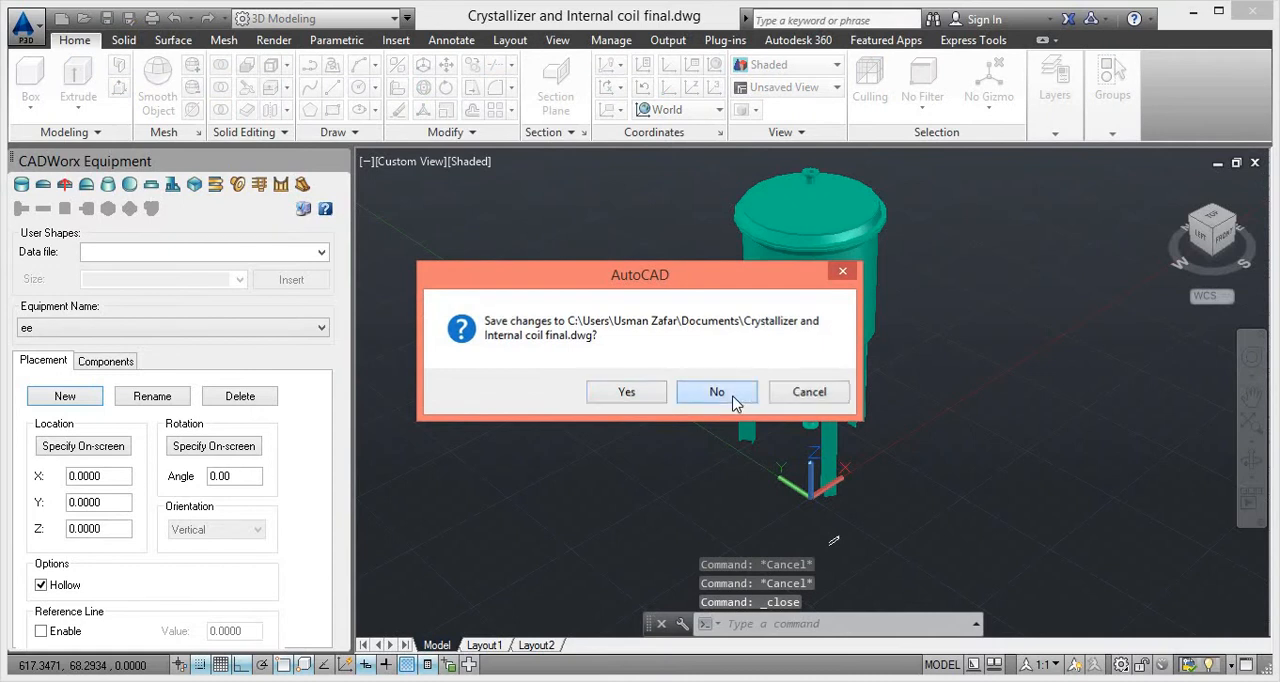
{"action": "left_click", "coordinate": [716, 392]}
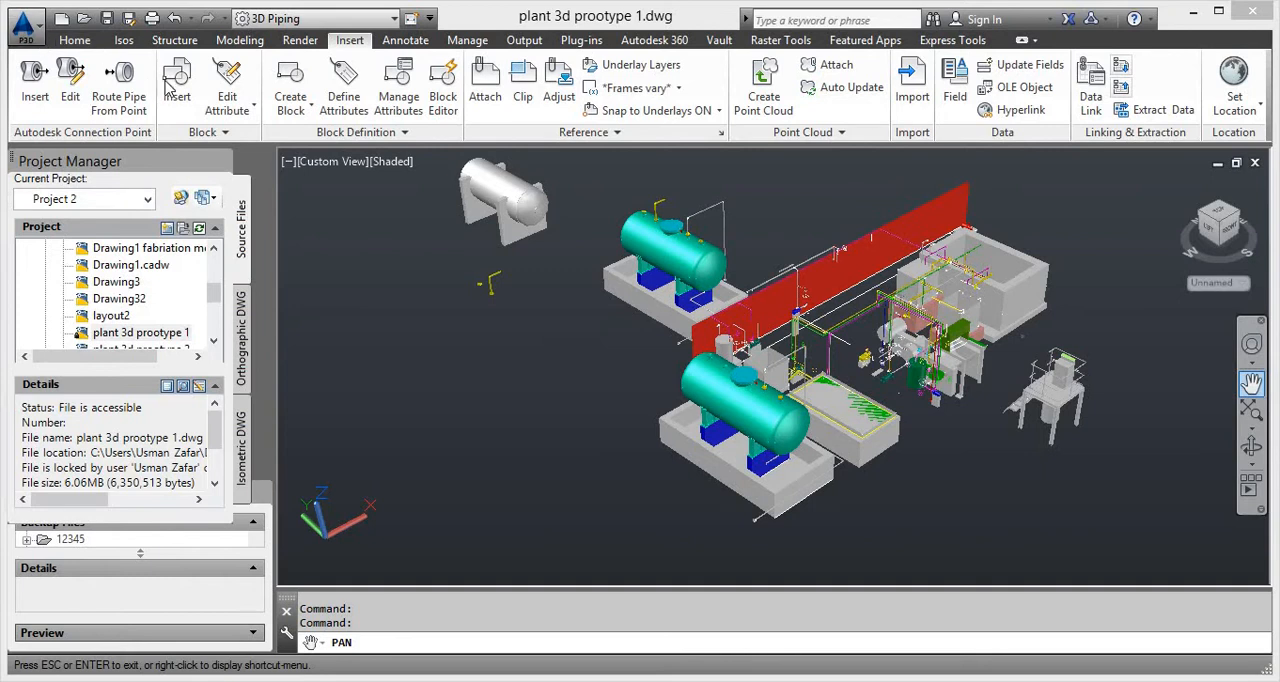
{"action": "left_click", "coordinate": [74, 40]}
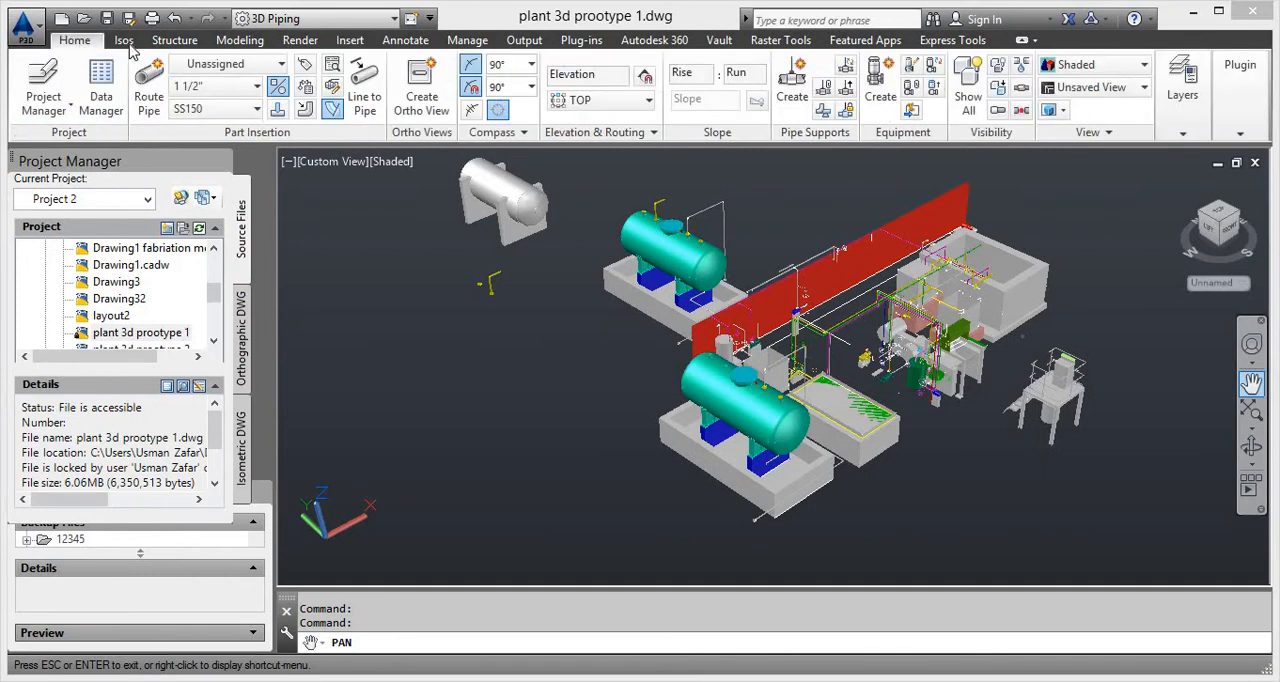
{"action": "left_click", "coordinate": [348, 40]}
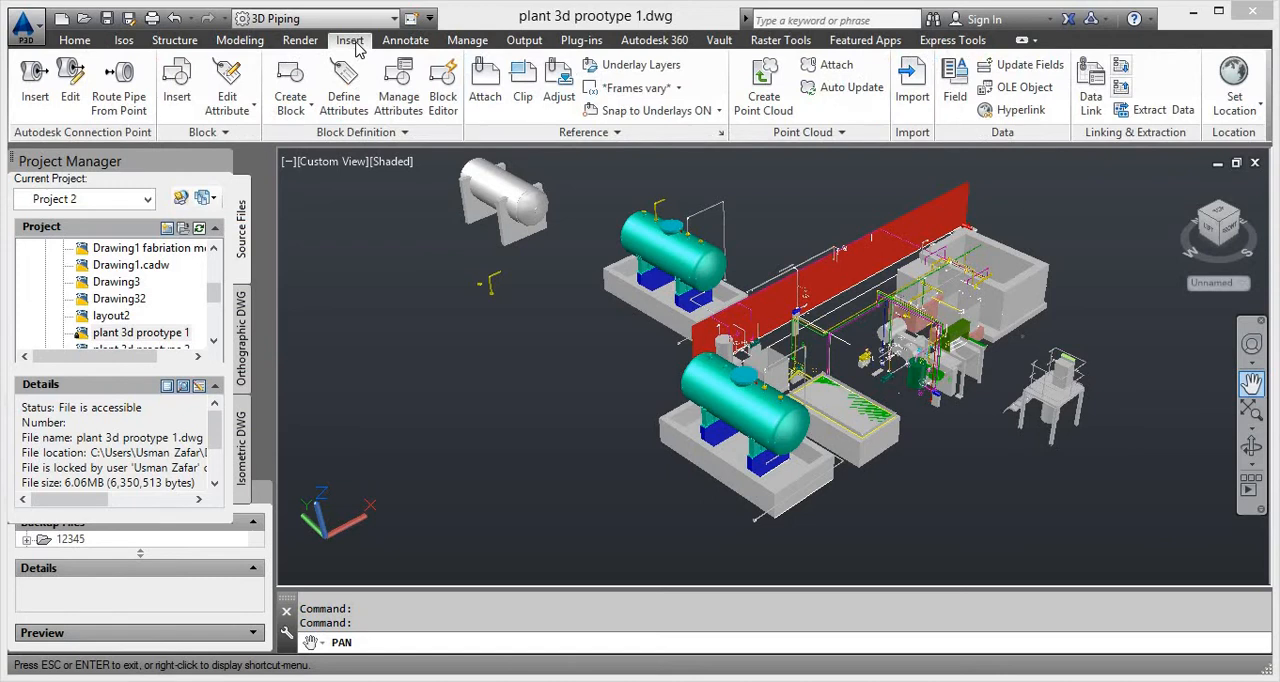
{"action": "mouse_move", "coordinate": [176, 80]}
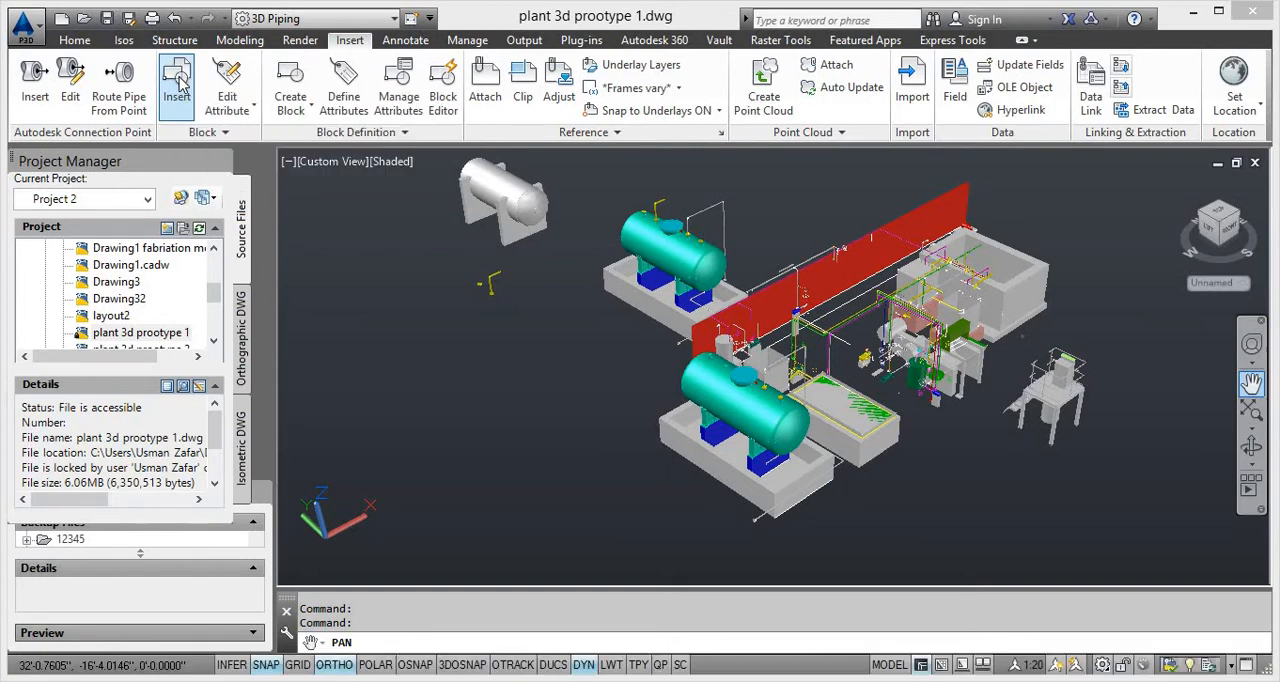
Start a block insert and browse to Crystallizer and Internal coil final.dwg
{"action": "left_click", "coordinate": [176, 84]}
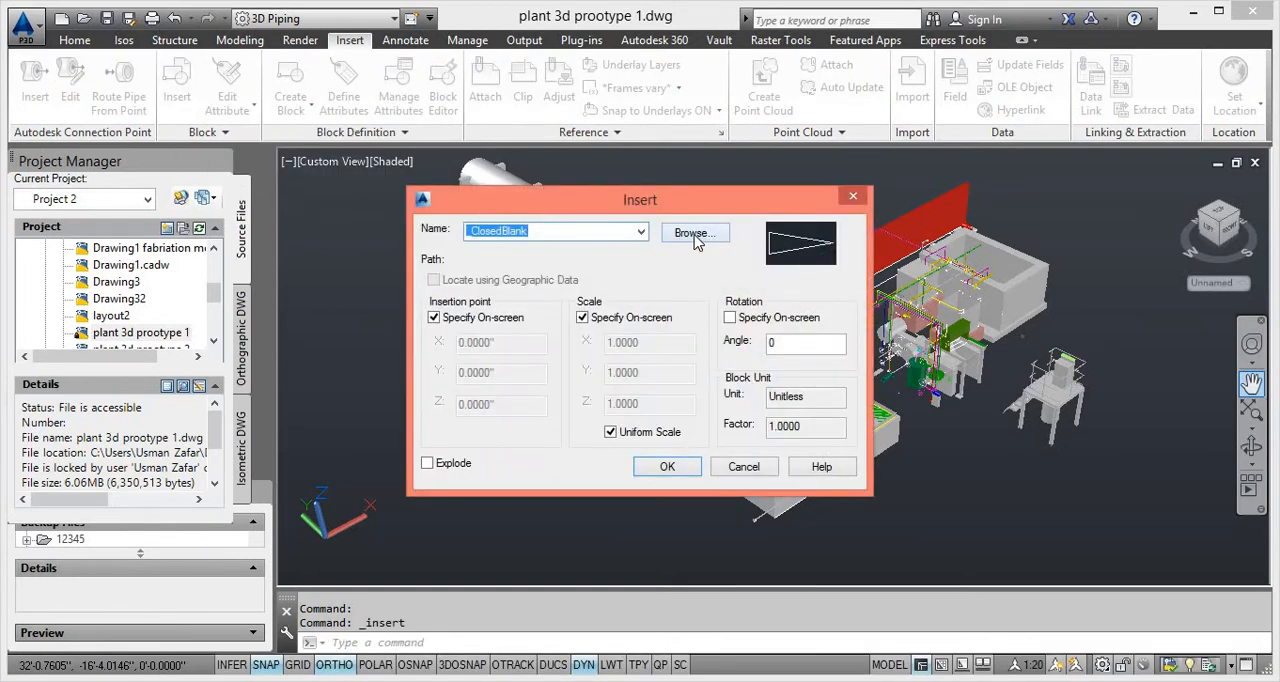
{"action": "left_click", "coordinate": [692, 232]}
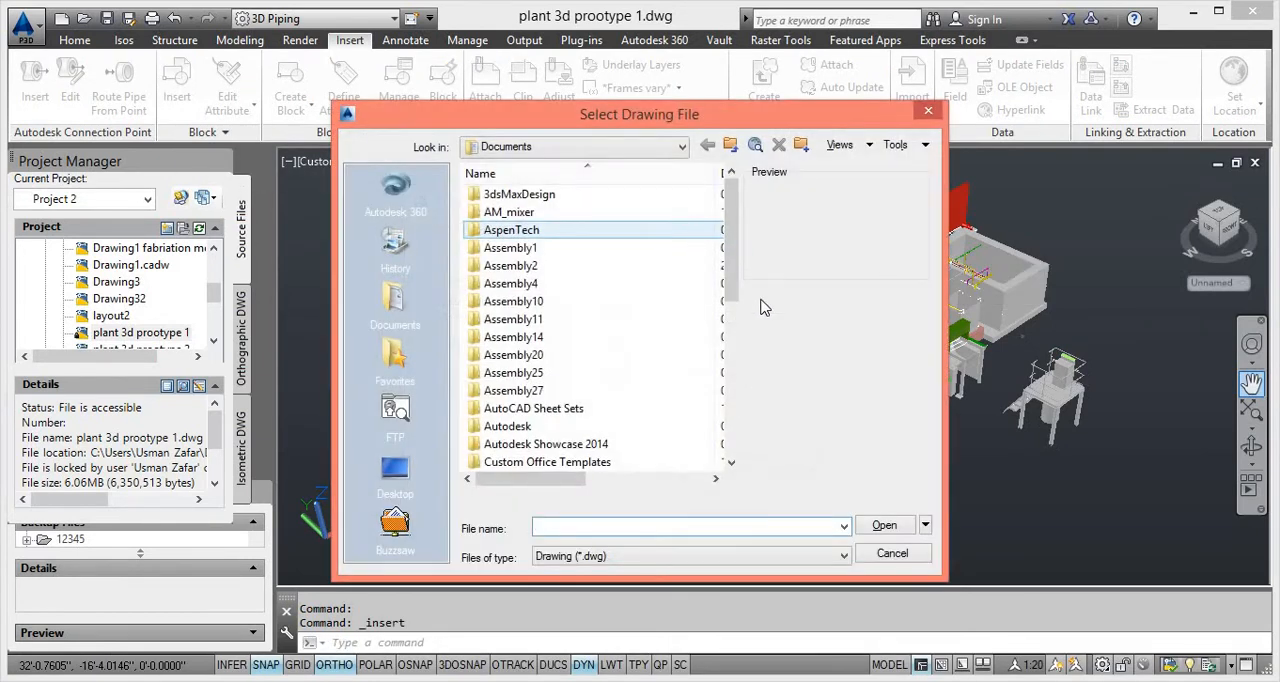
{"action": "scroll", "scroll_direction": "down", "scroll_amount": 3}
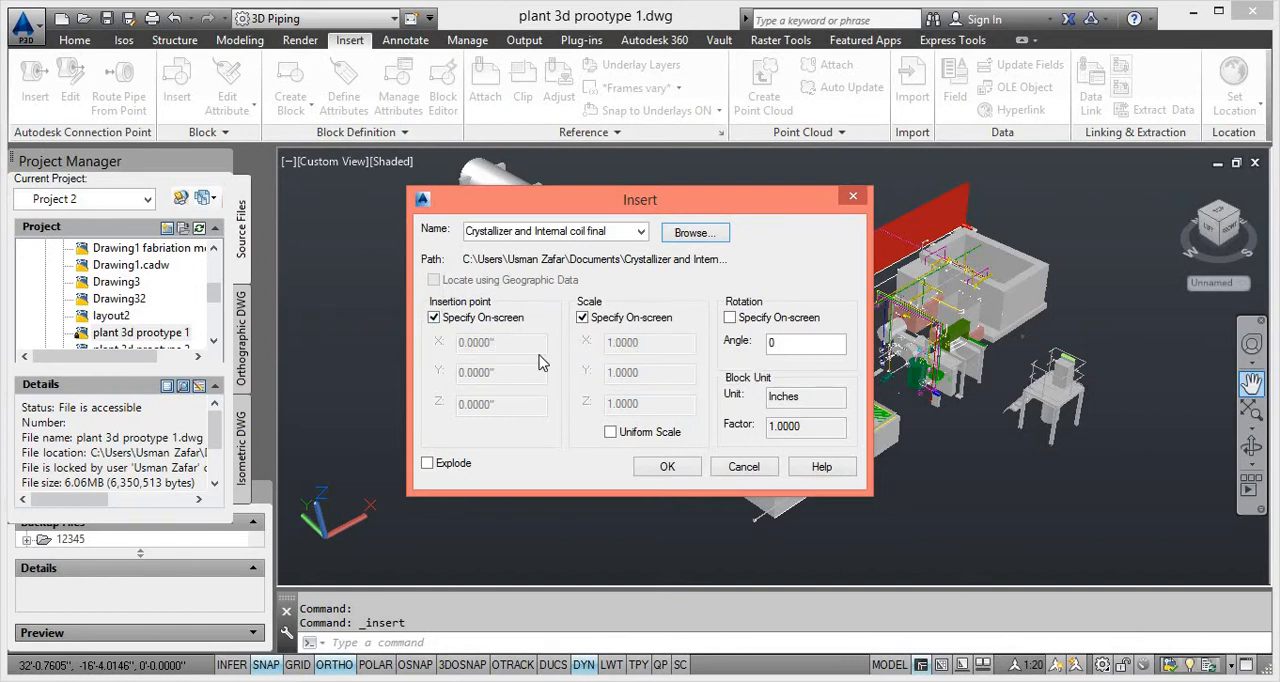
{"action": "mouse_move", "coordinate": [830, 448]}
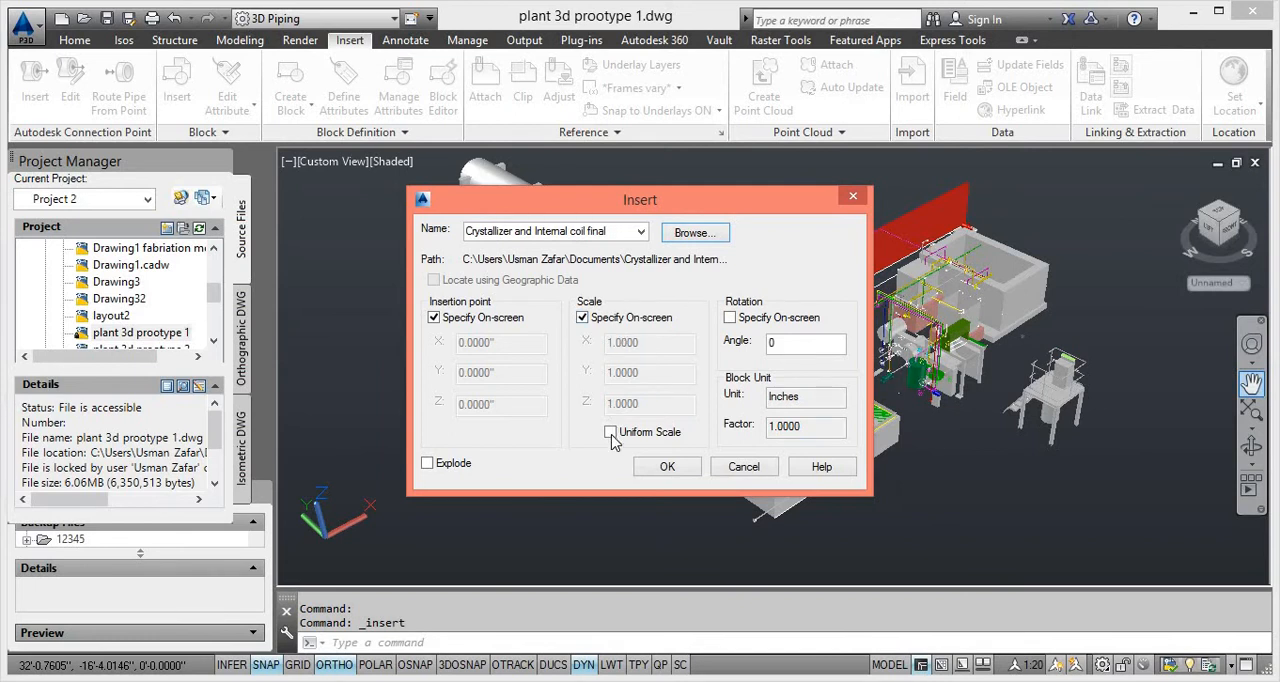
Set Uniform Scale on, with insertion point and scale specified on-screen
{"action": "left_click", "coordinate": [610, 432]}
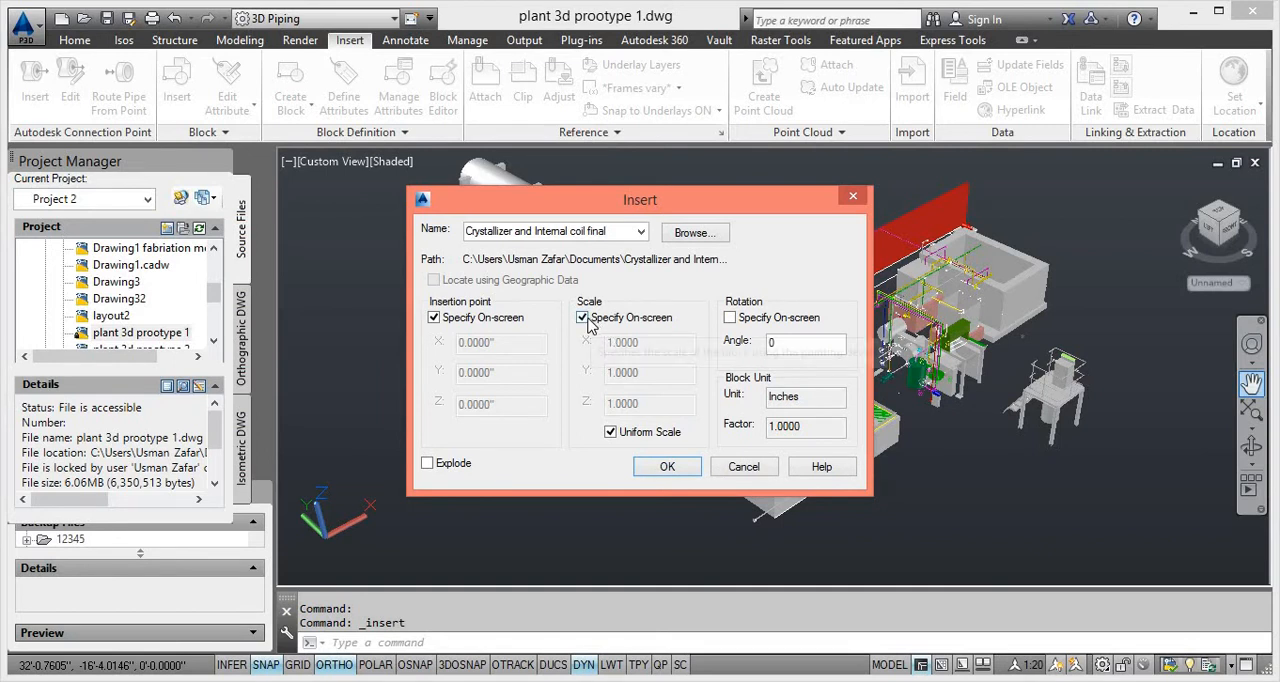
{"action": "left_click", "coordinate": [580, 316]}
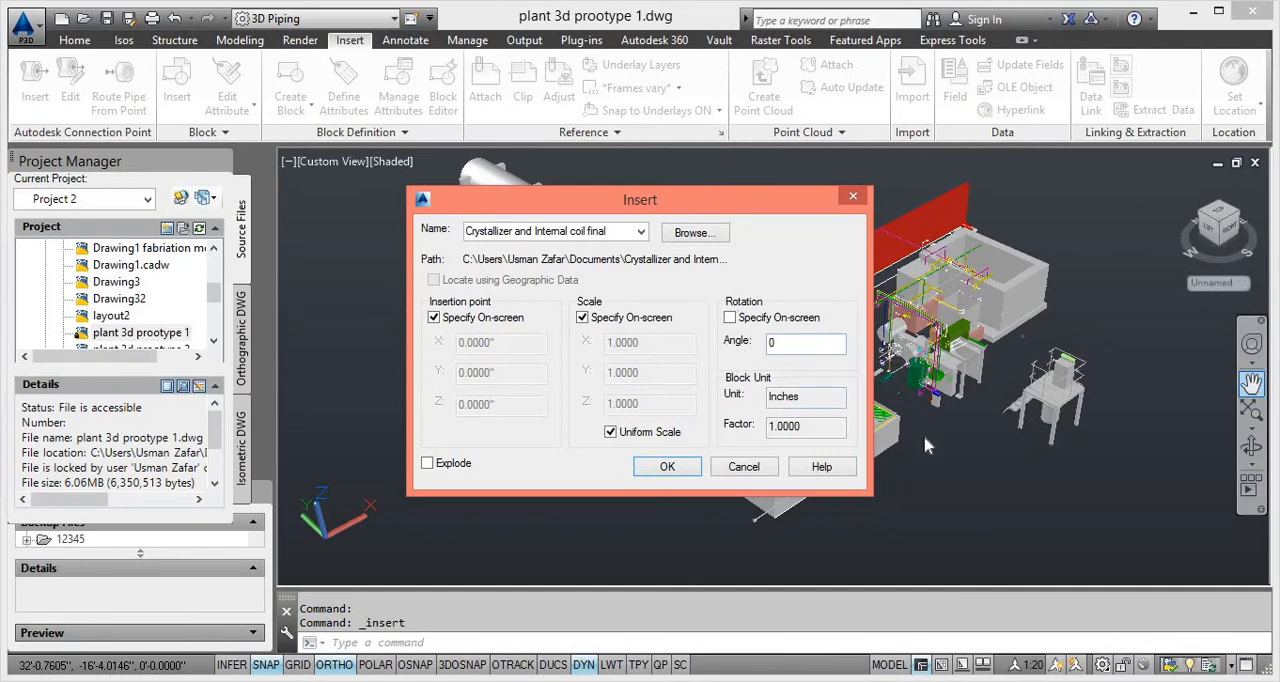
{"action": "mouse_move", "coordinate": [940, 436]}
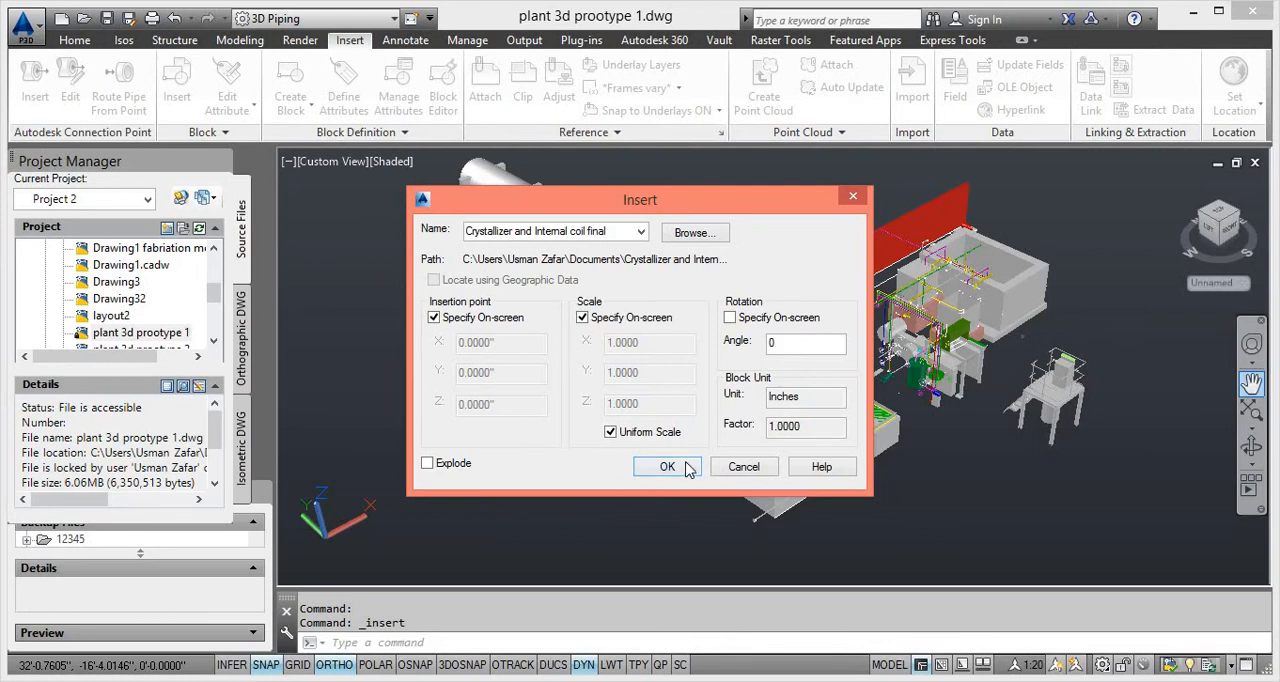
Place the crystallizer beside the green tank at scale factor 1
{"action": "left_click", "coordinate": [668, 466]}
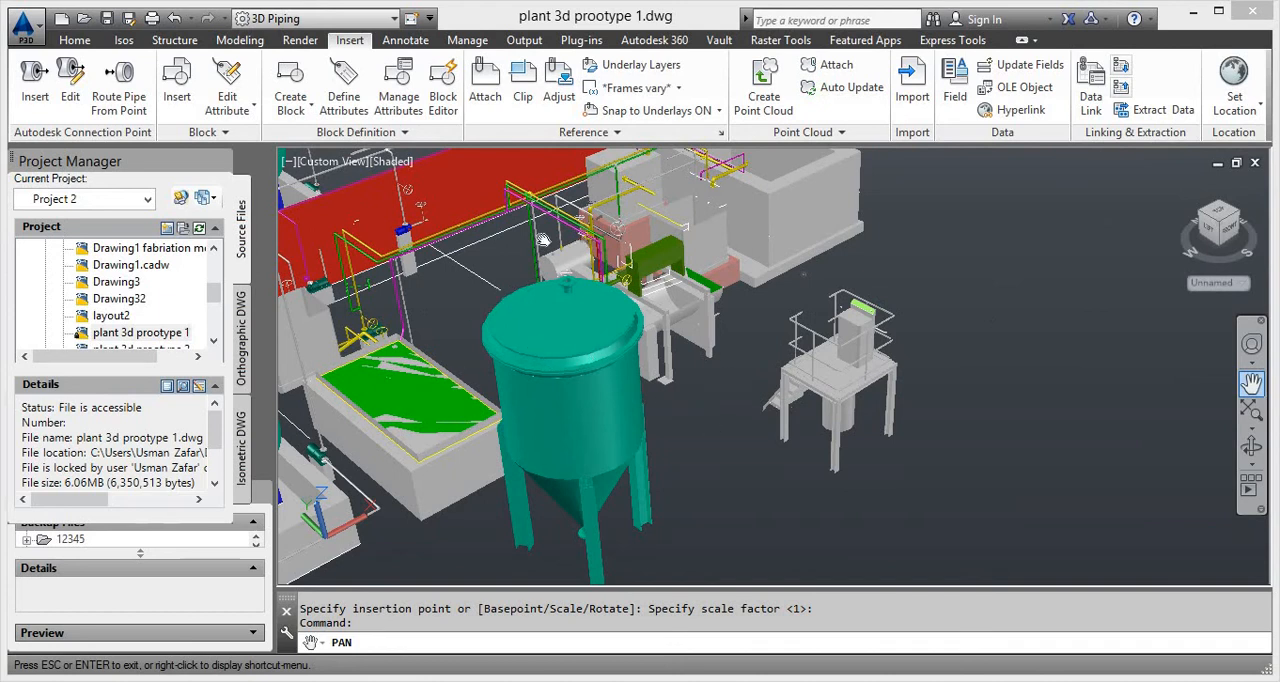
{"action": "mouse_move", "coordinate": [604, 416]}
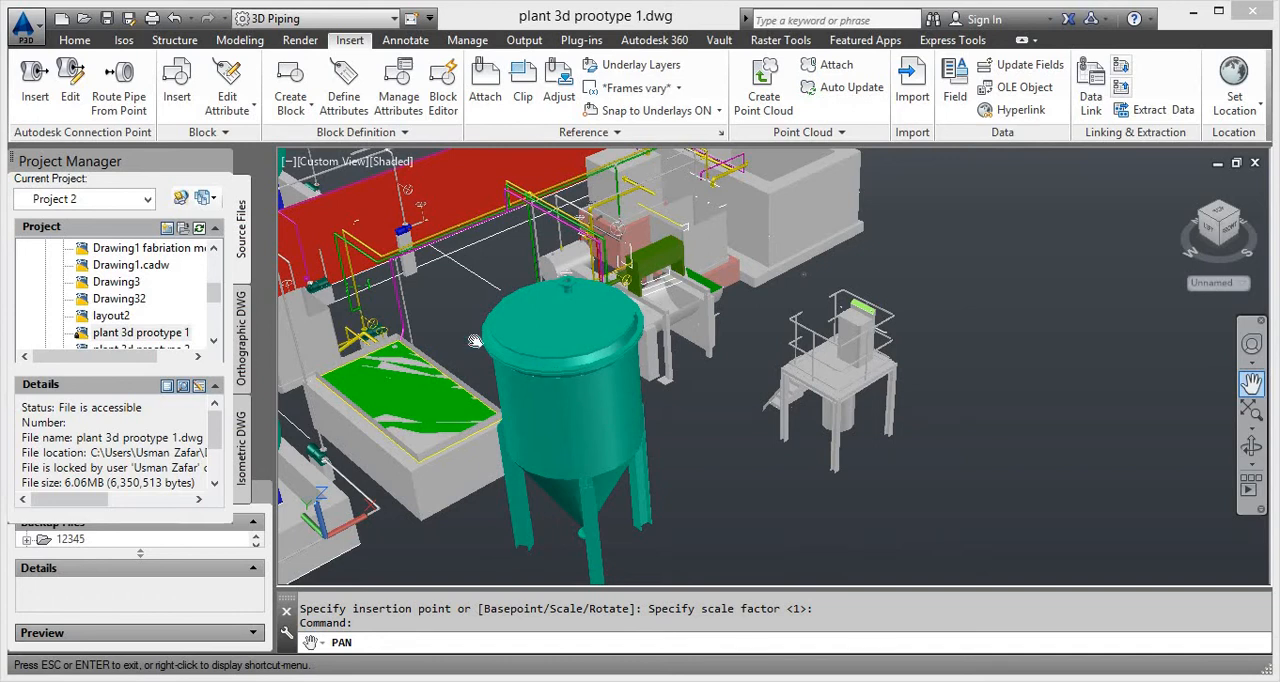
{"action": "mouse_move", "coordinate": [504, 332]}
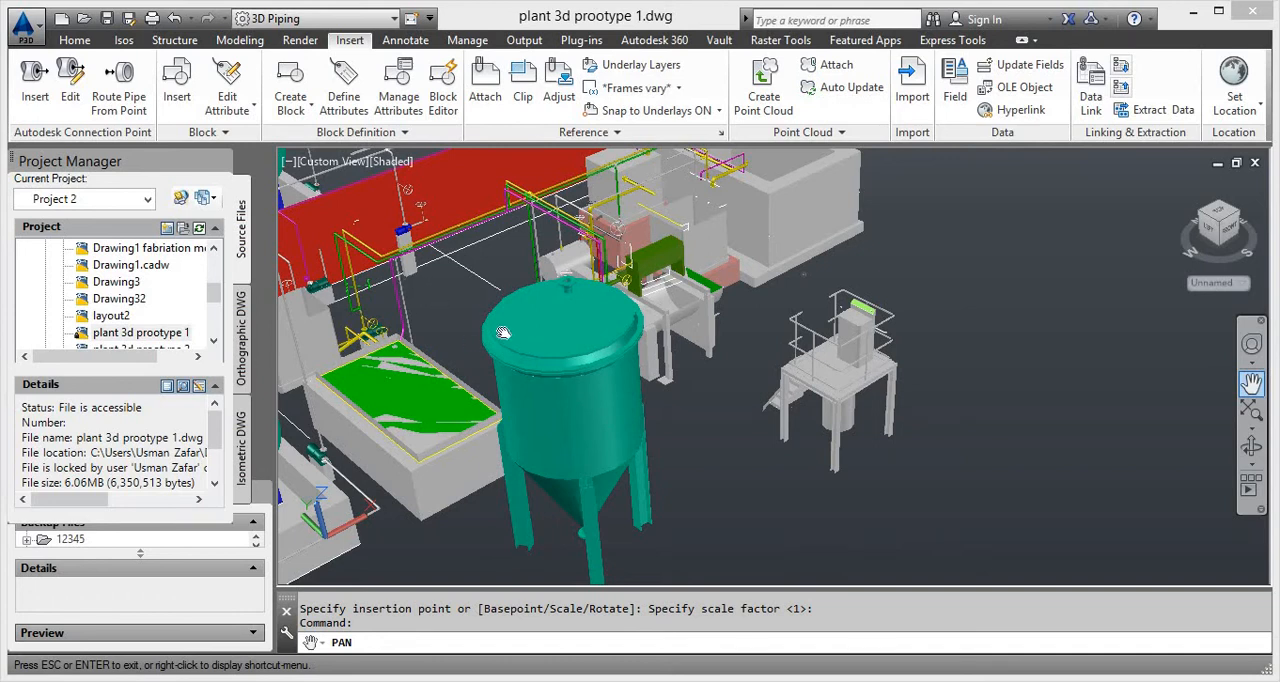
{"action": "mouse_move", "coordinate": [584, 328]}
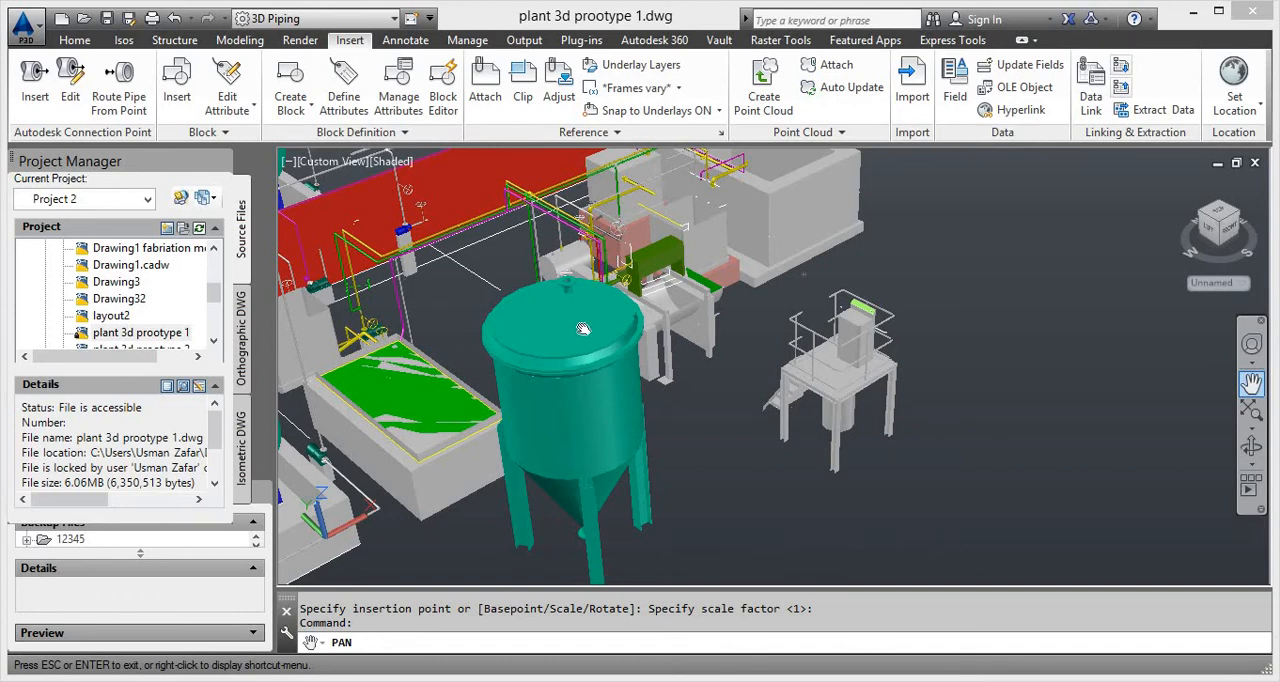
{"action": "mouse_move", "coordinate": [1100, 396]}
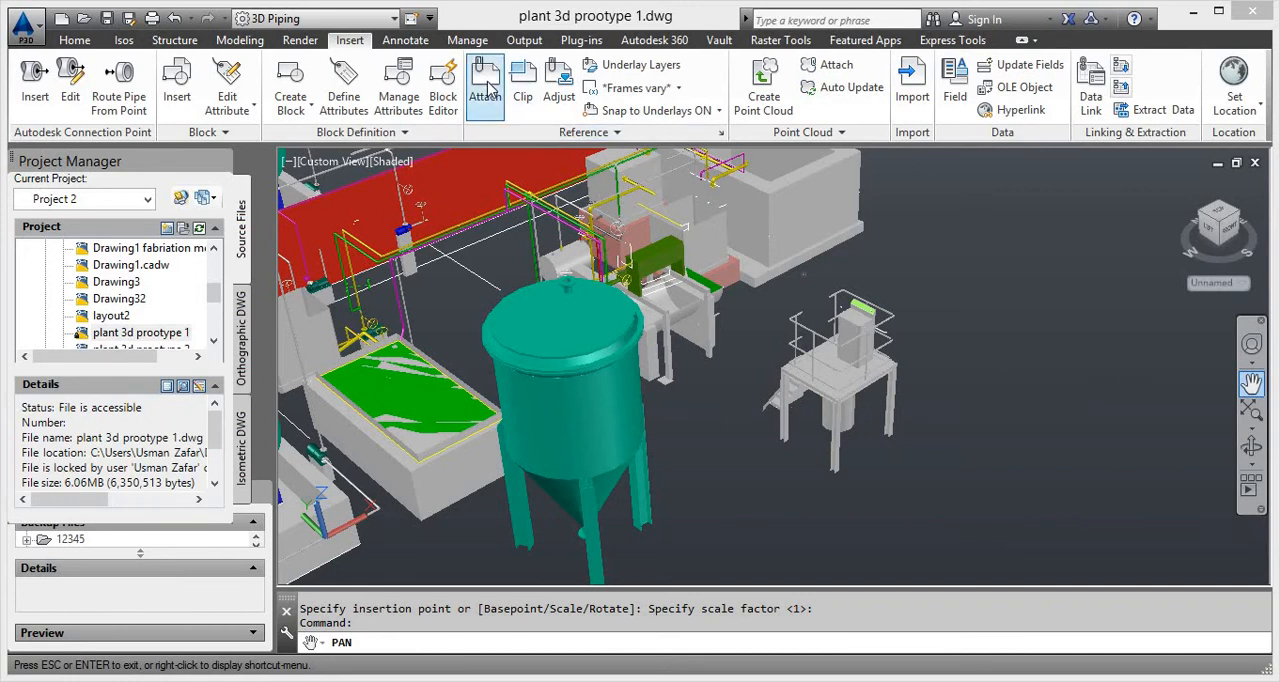
Return to the Home ribbon and inspect the nearby Pipe Inline Asset
{"action": "left_click", "coordinate": [74, 40]}
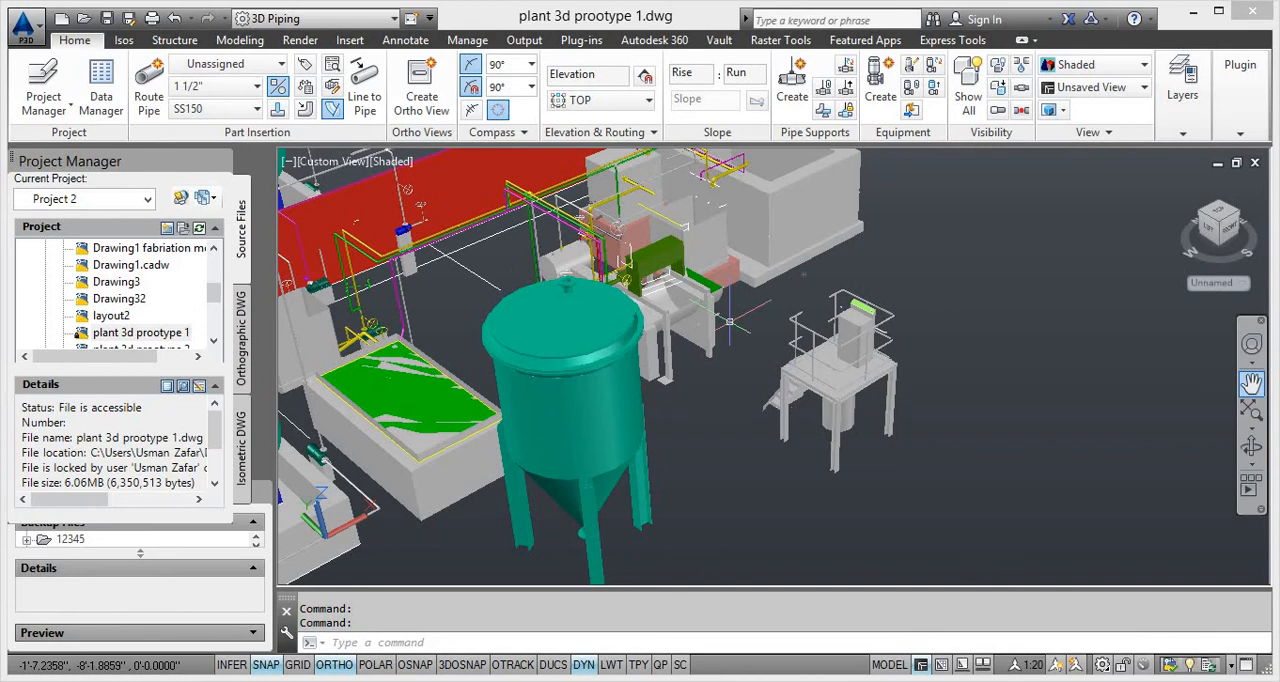
{"action": "mouse_move", "coordinate": [622, 336]}
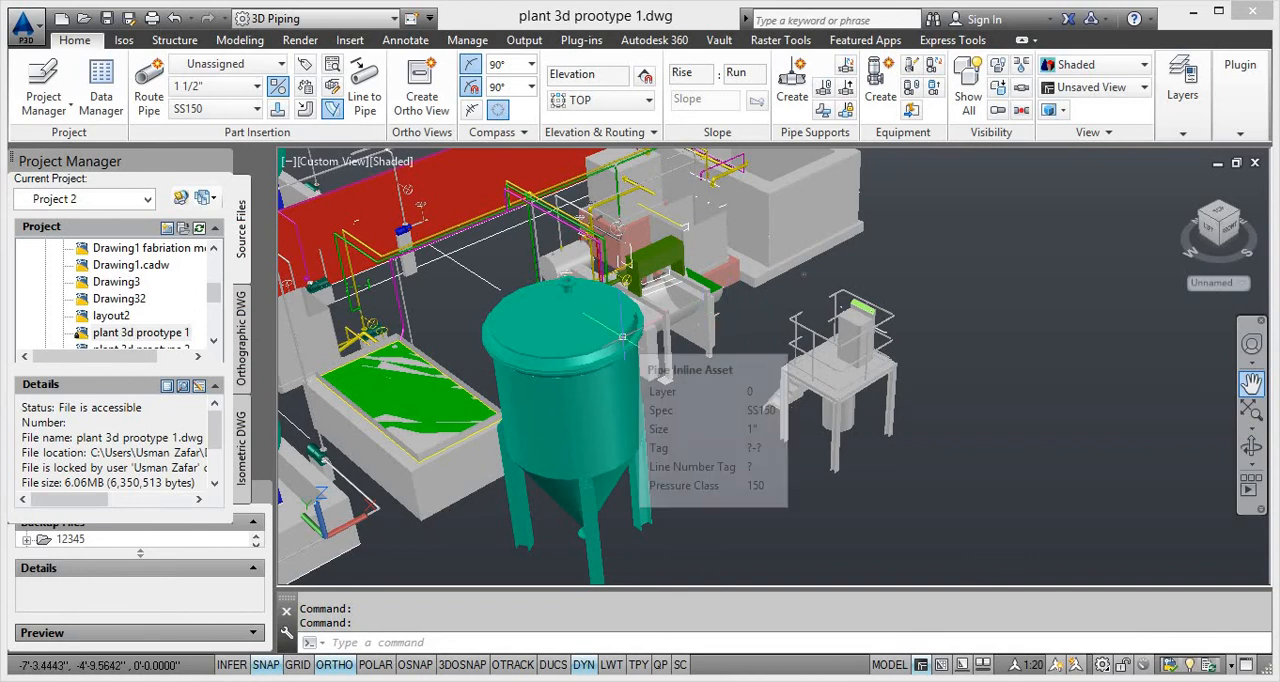
{"action": "mouse_move", "coordinate": [564, 280]}
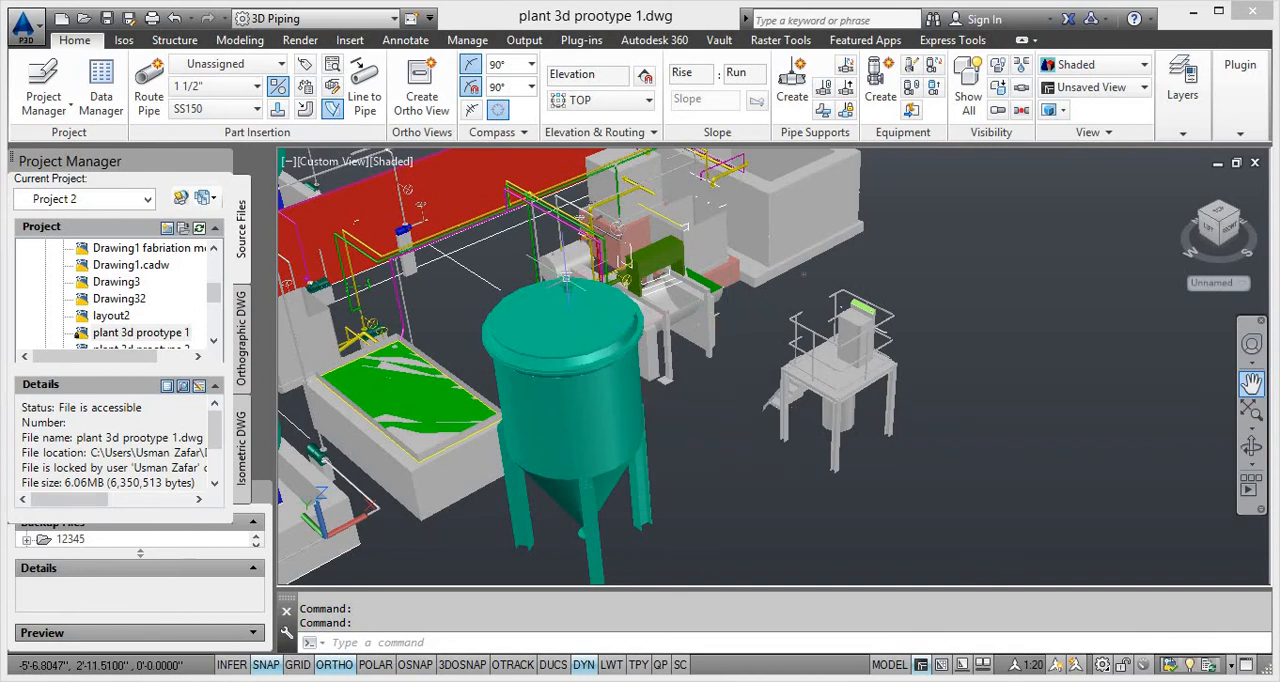
{"action": "mouse_move", "coordinate": [564, 280]}
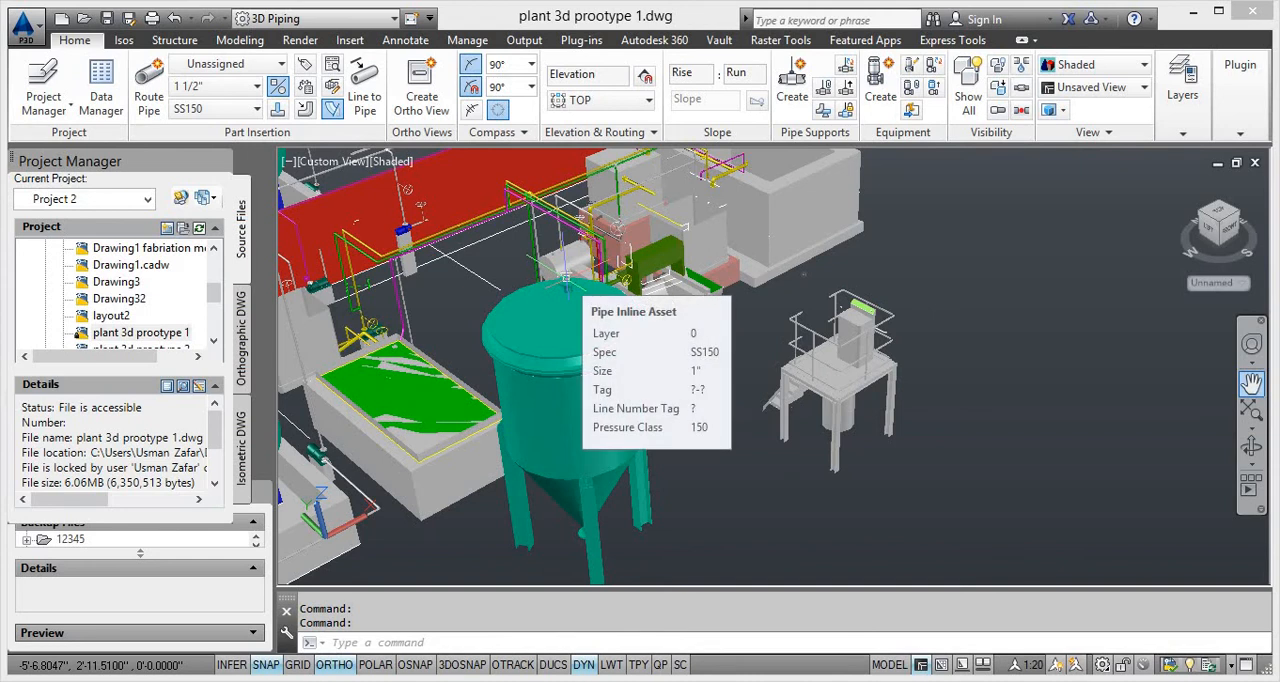